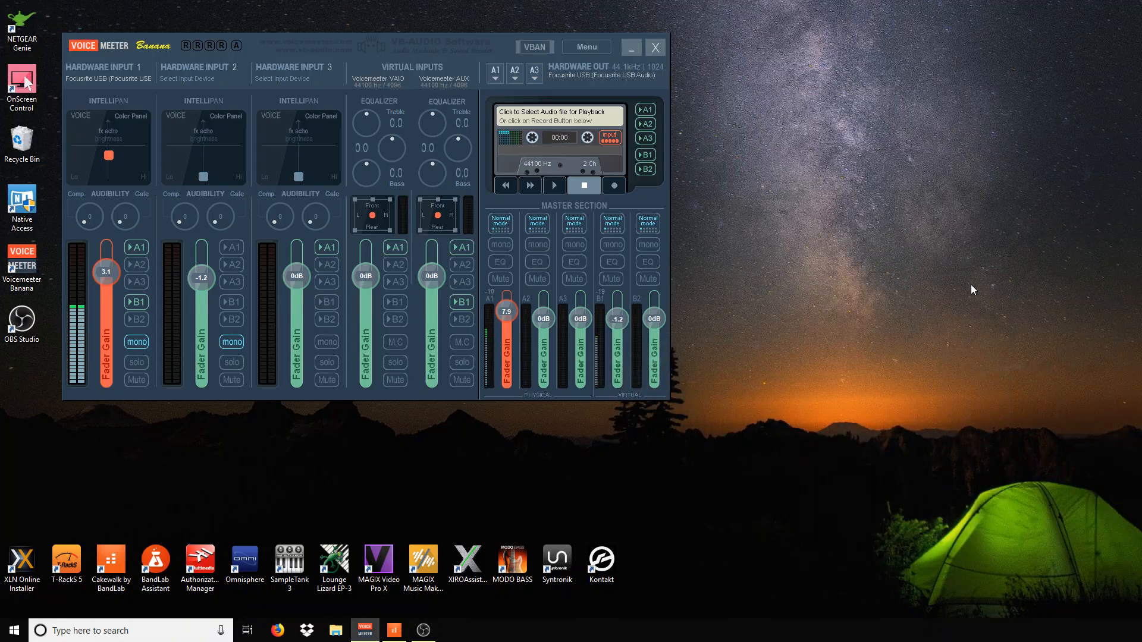
Bring the Cakewalk window with the Over The Moon project to the front
click(392, 630)
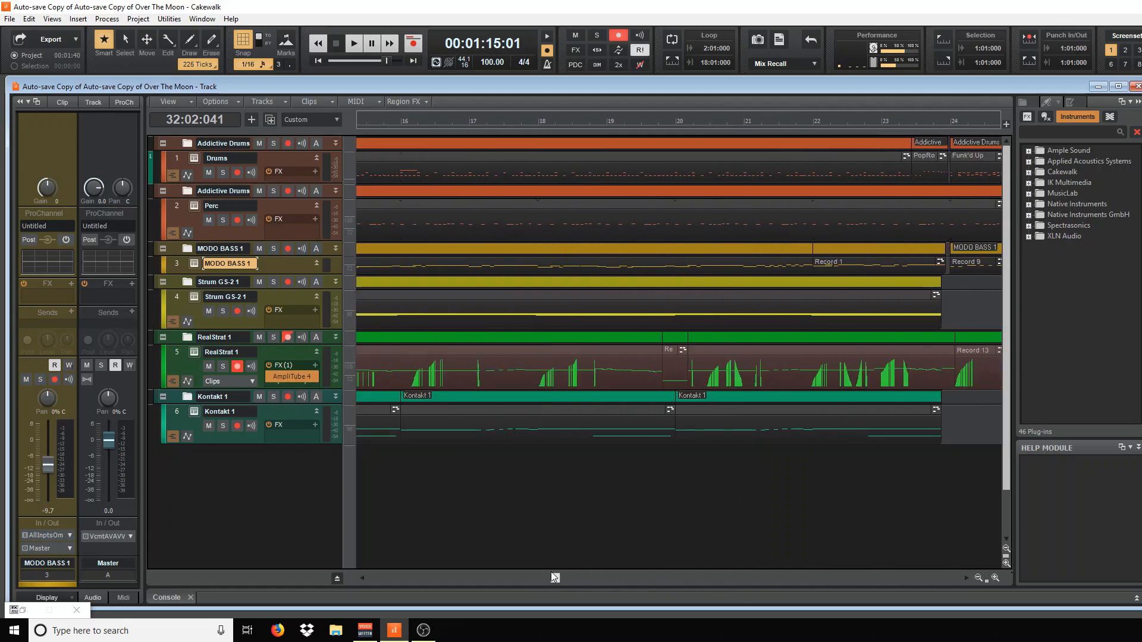
Scroll the track view back toward the start and play the song from near bar 7
scroll(left, 3)
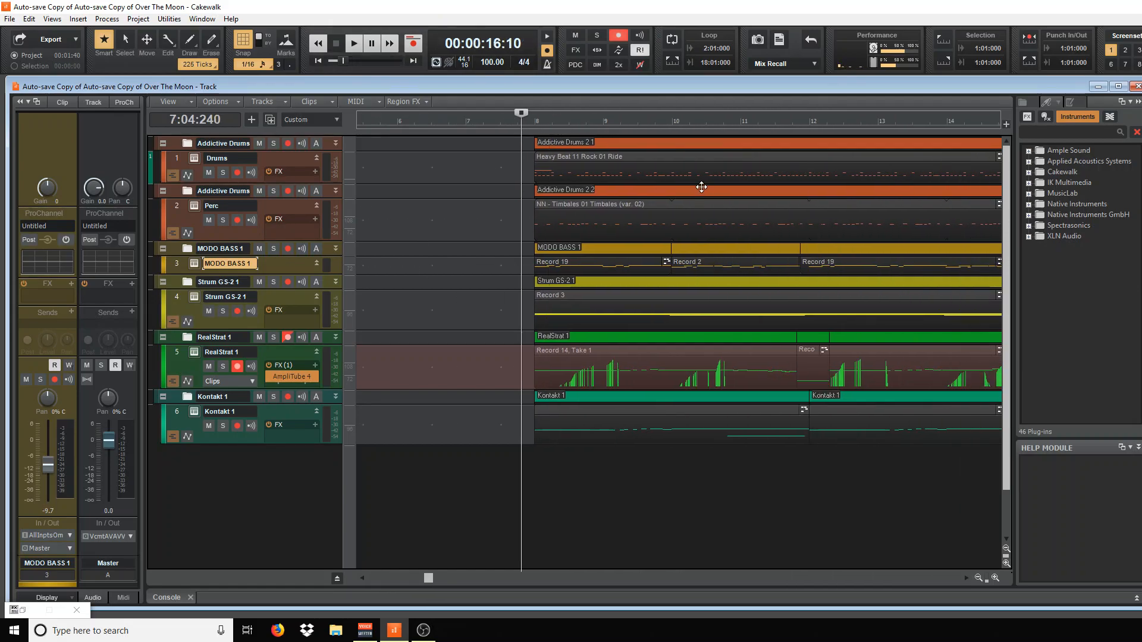
click(353, 42)
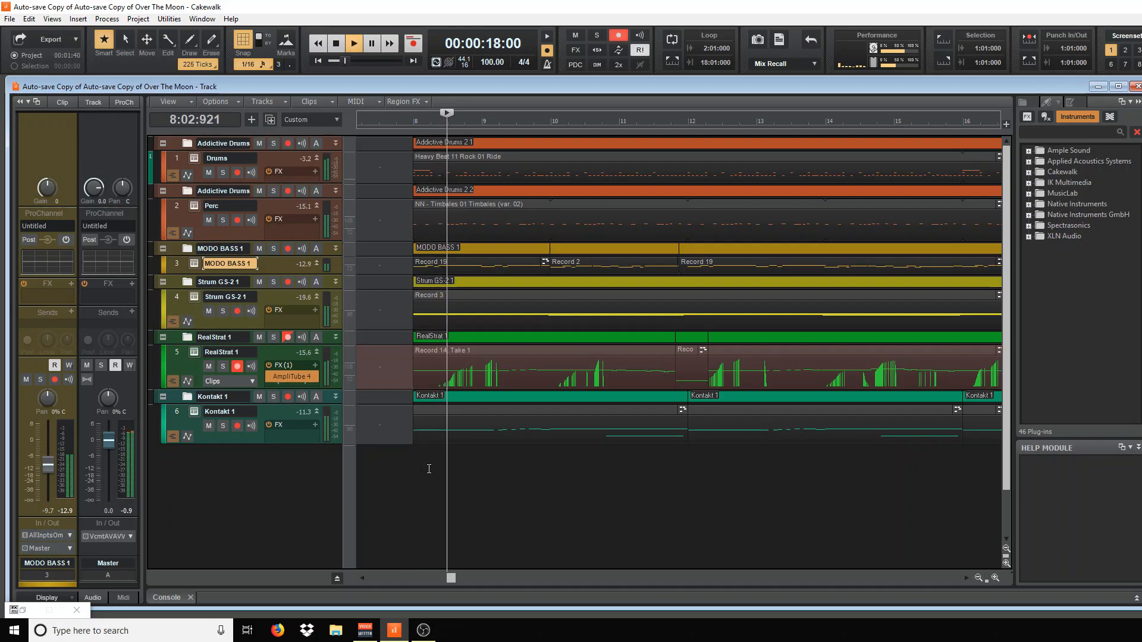
Stop playback near bar 7 with the drums, percussion, bass and strum tracks soloed
click(334, 43)
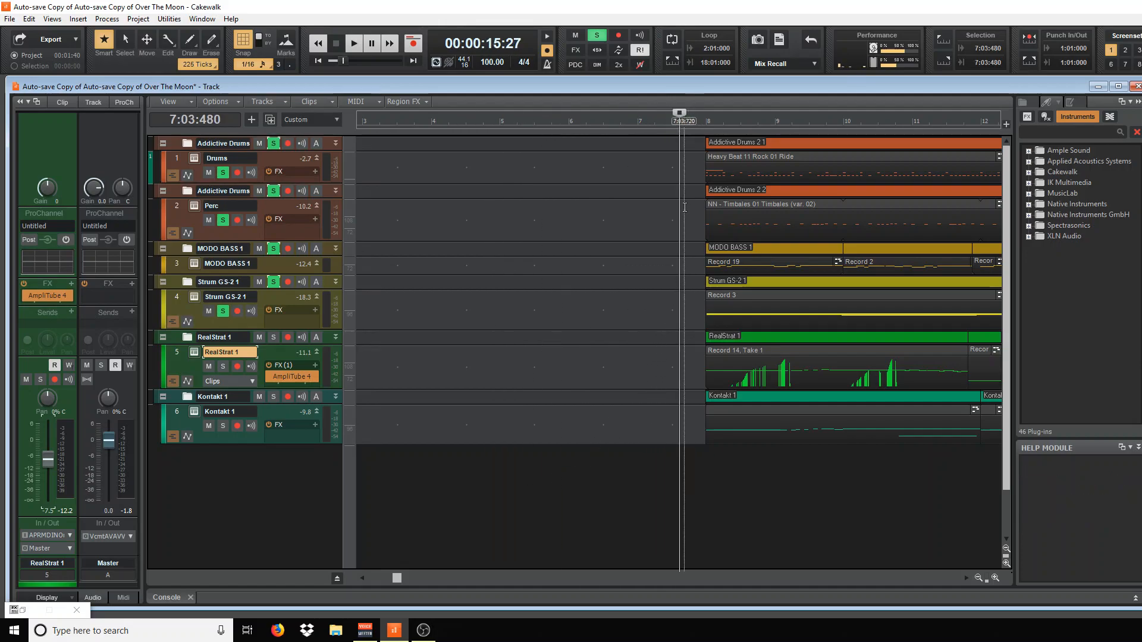
Play the soloed tracks from bar 18
click(353, 42)
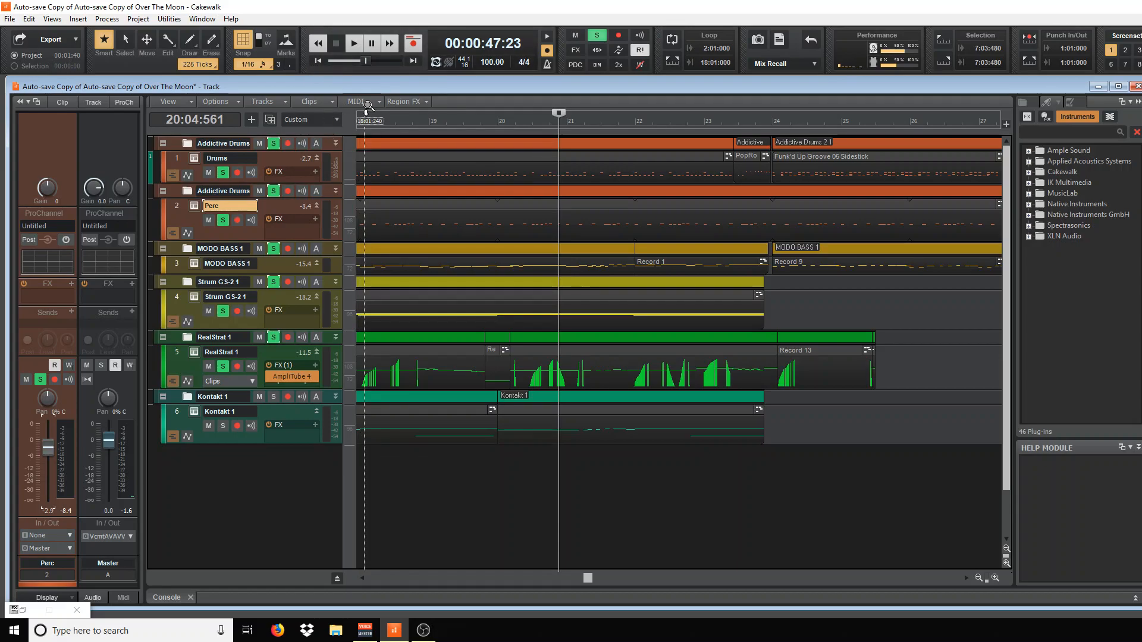
Stop, replay the unsoloed full mix from bar 18, and scroll right toward bar 32
click(354, 42)
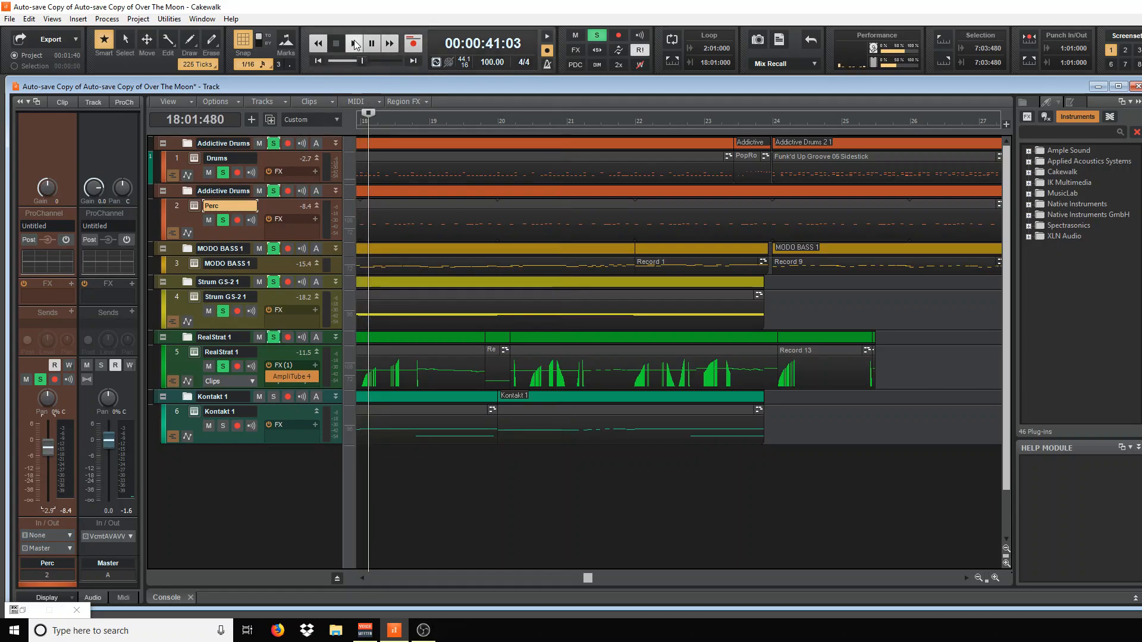
click(352, 42)
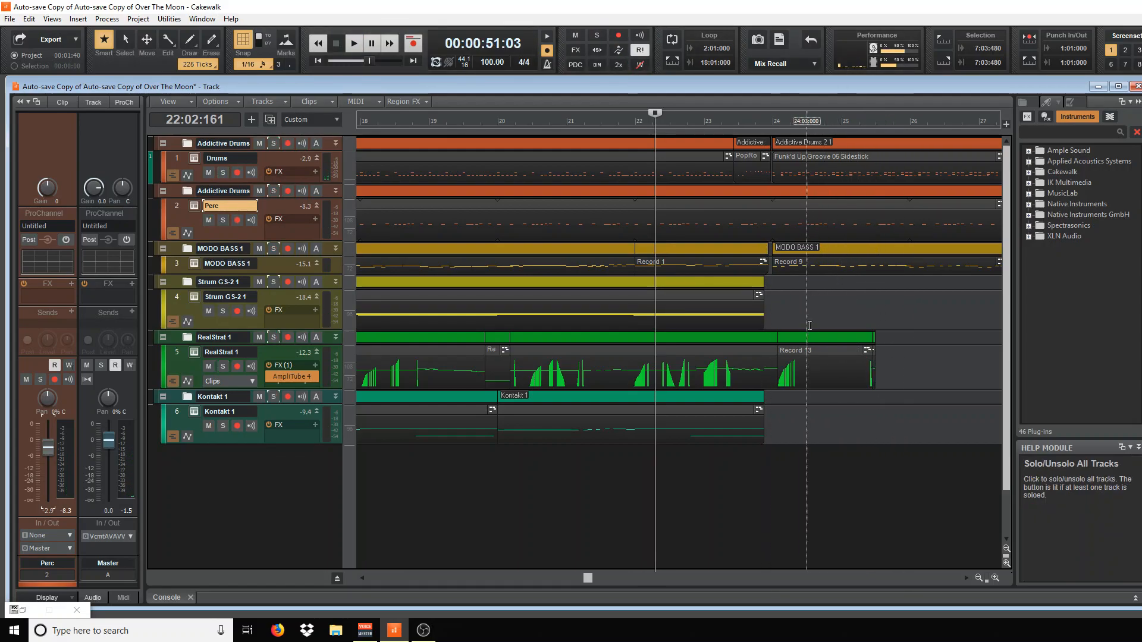
scroll(right, 3)
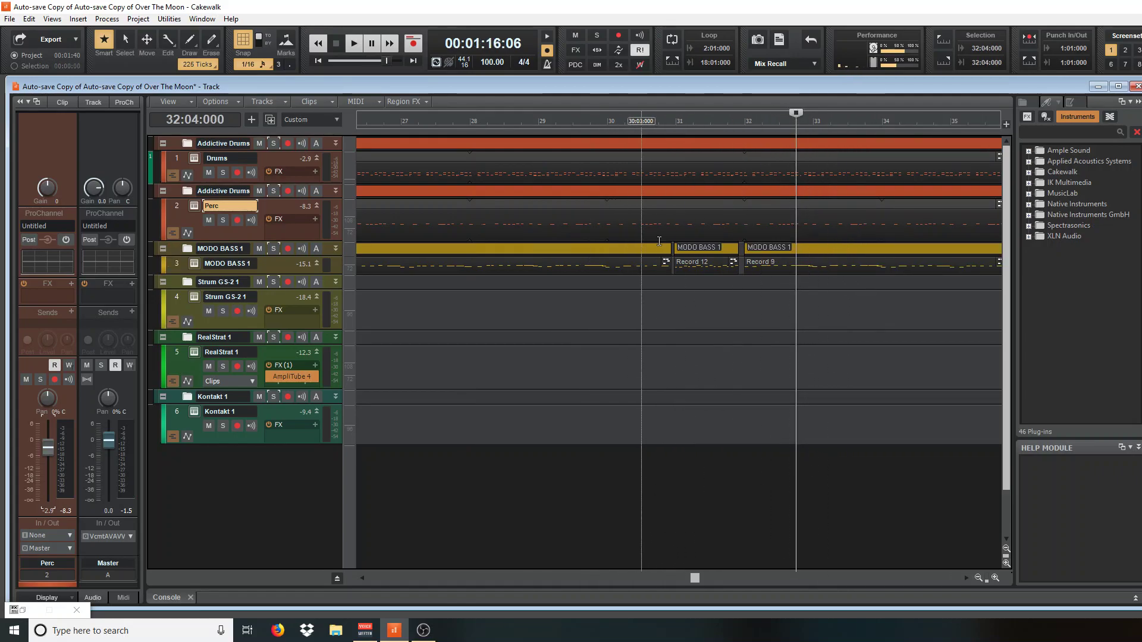
scroll(left, 3)
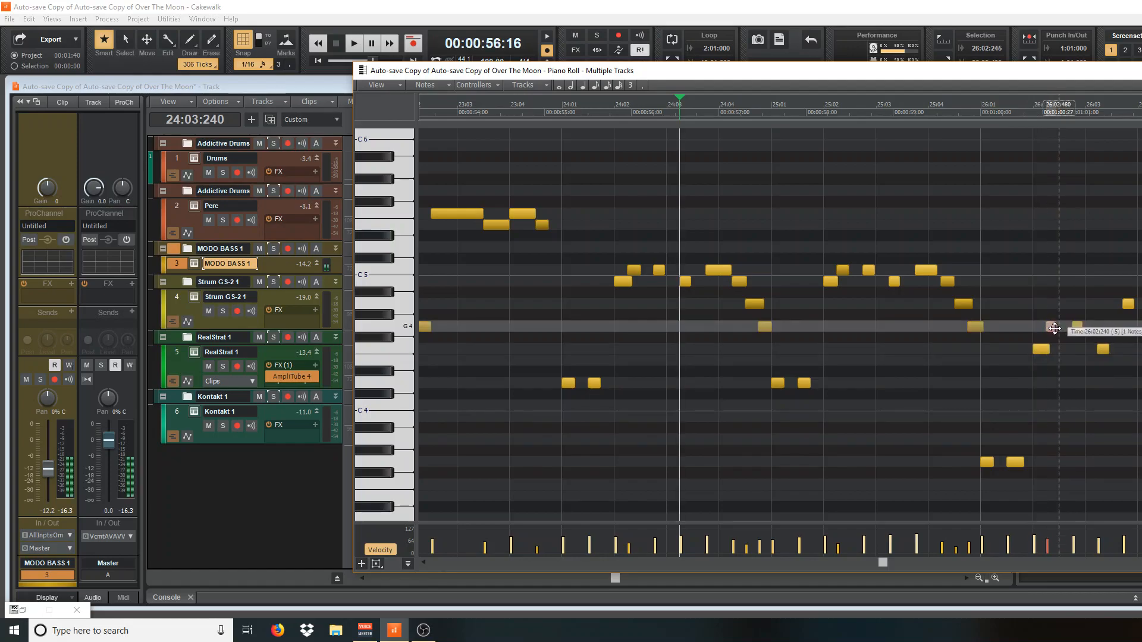
Scroll the Piano Roll right to reach bars 25–28 of the bass line
scroll(right, 3)
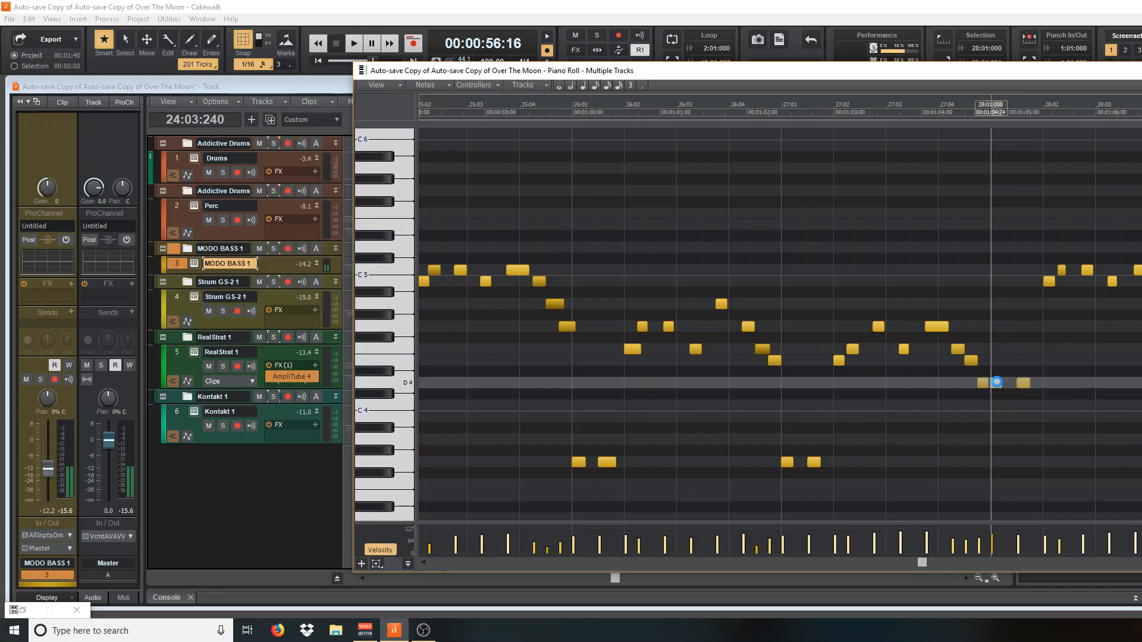
scroll(right, 3)
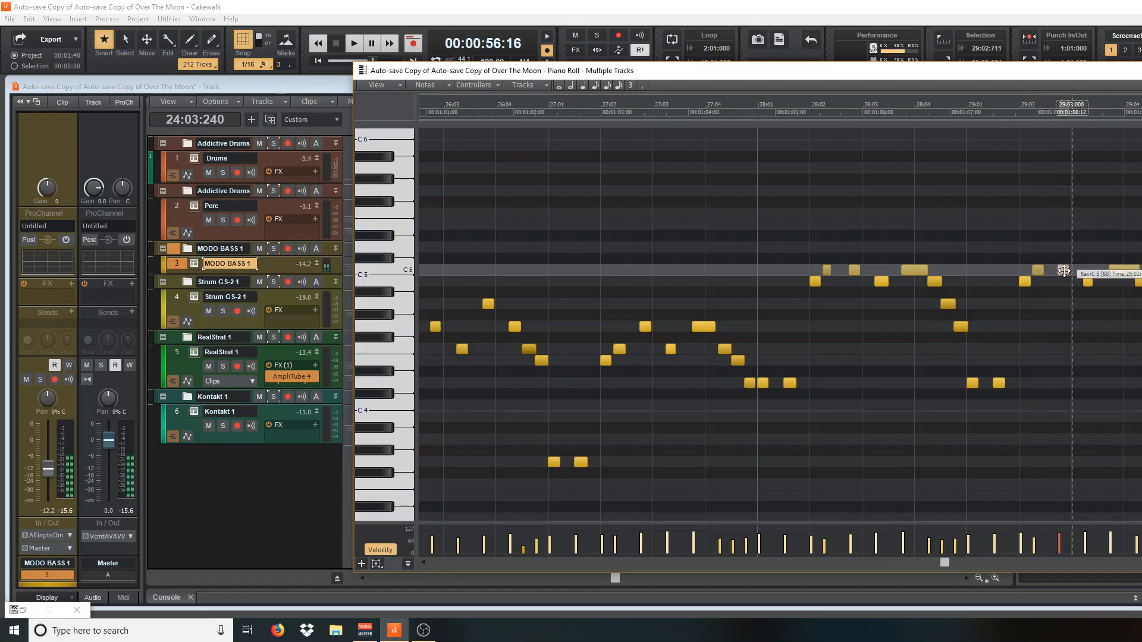
mouse_move(1083, 283)
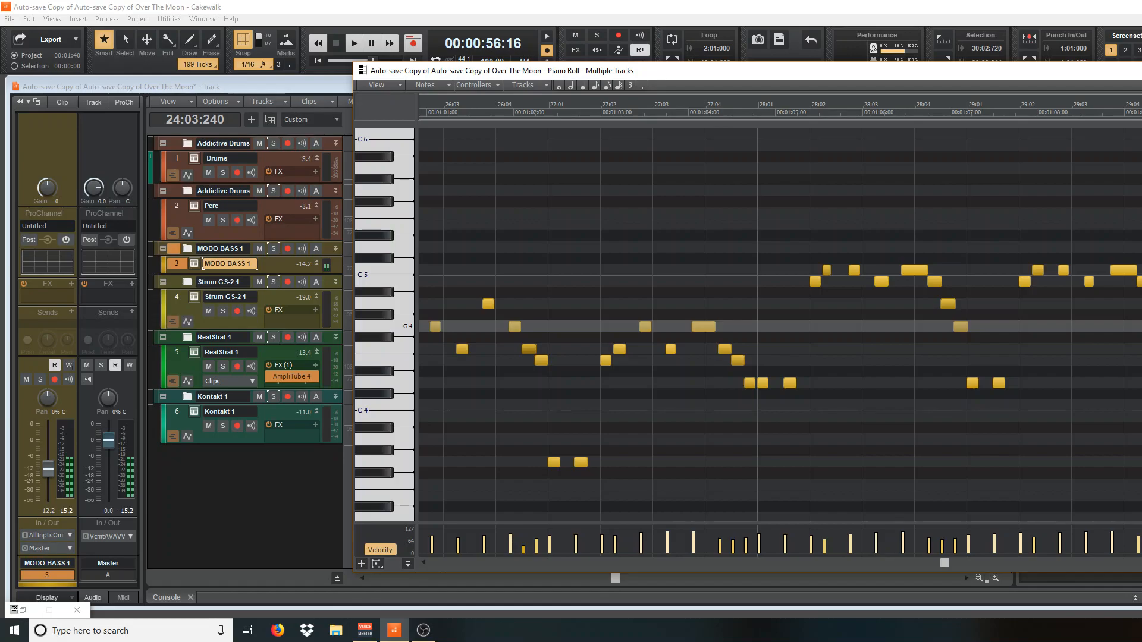
Scroll the Piano Roll right past bar 29 toward bars 30–33
scroll(right, 3)
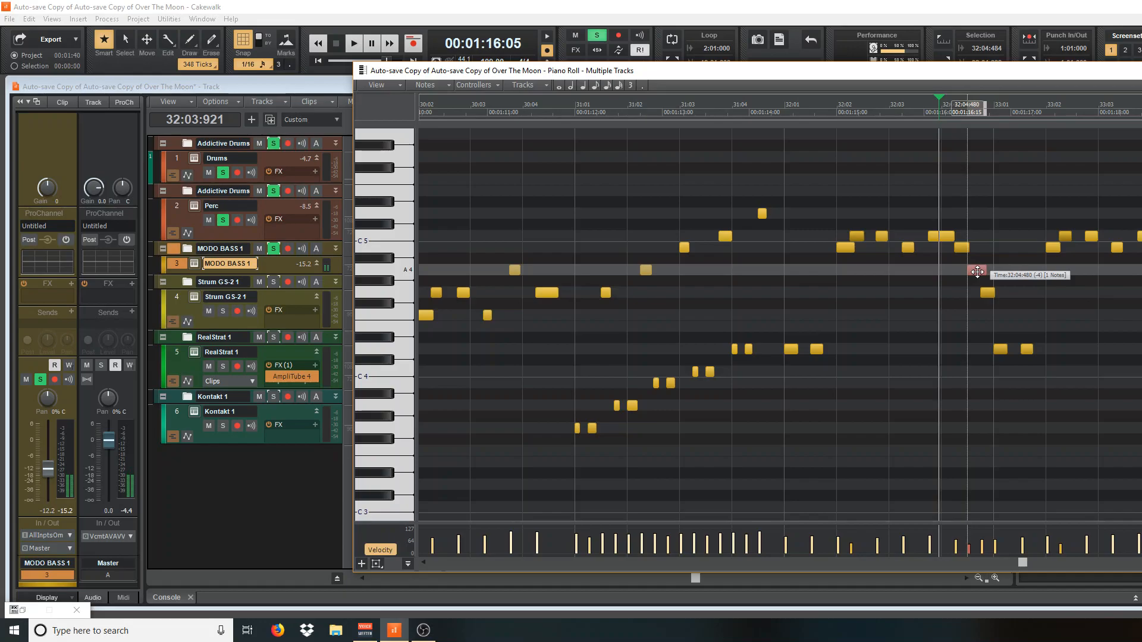
double_click(985, 293)
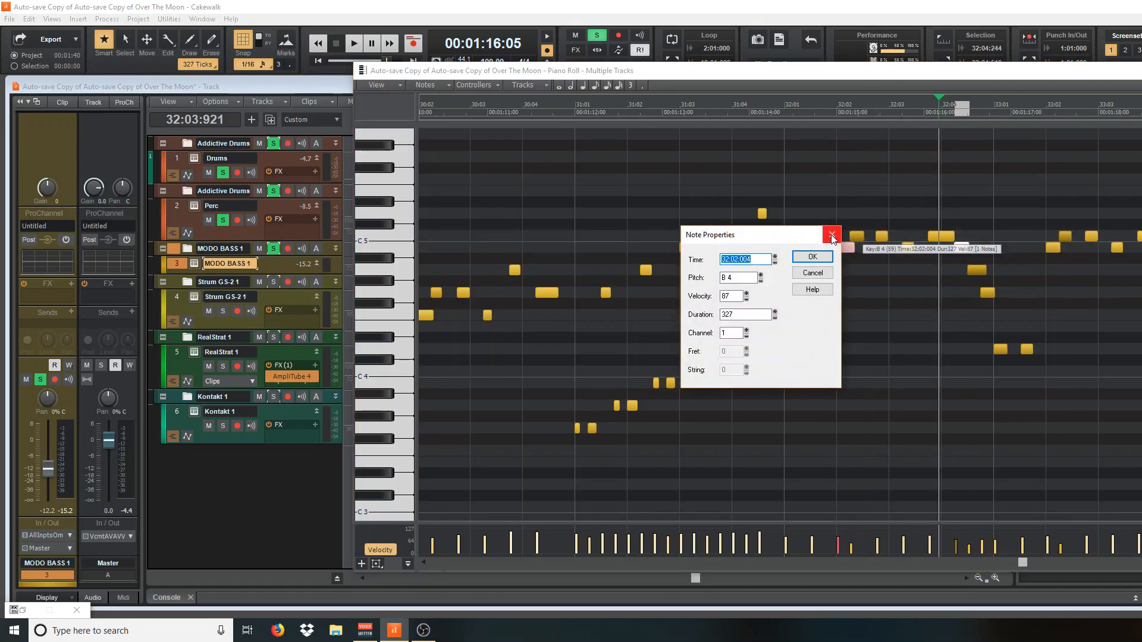
click(833, 234)
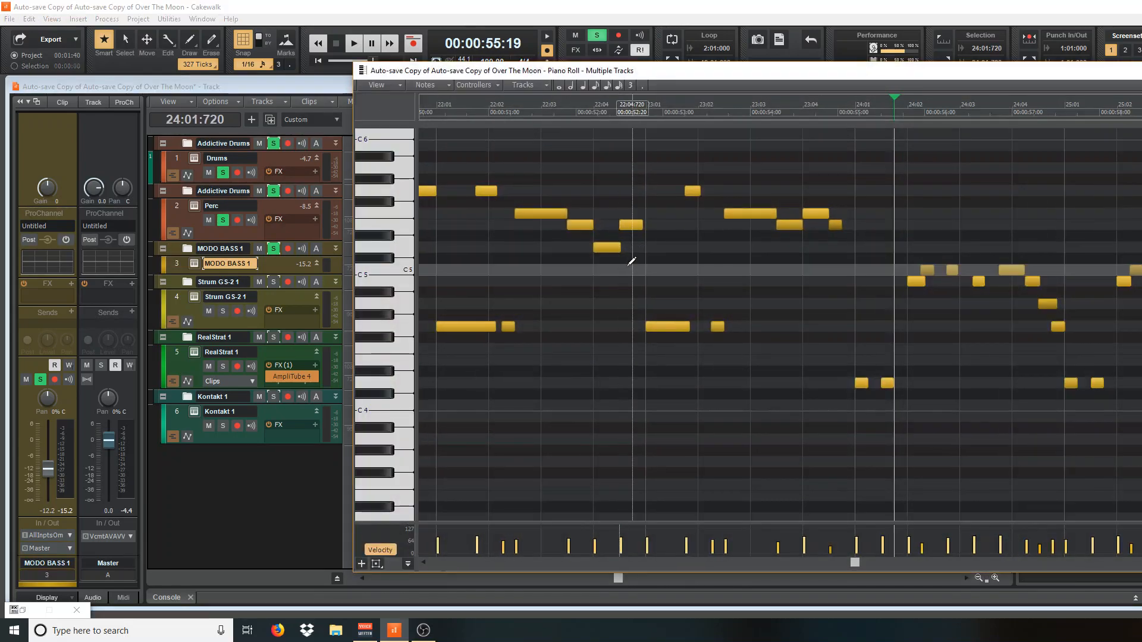
Toggle the transport while adding MODO BASS notes around bar 33
click(354, 42)
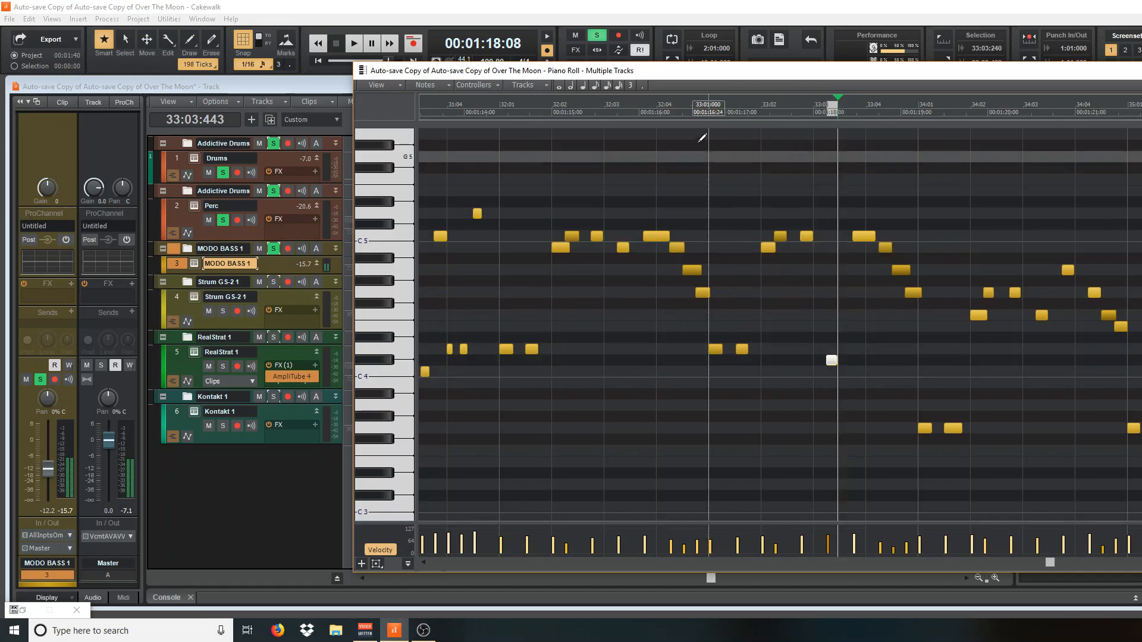
click(353, 43)
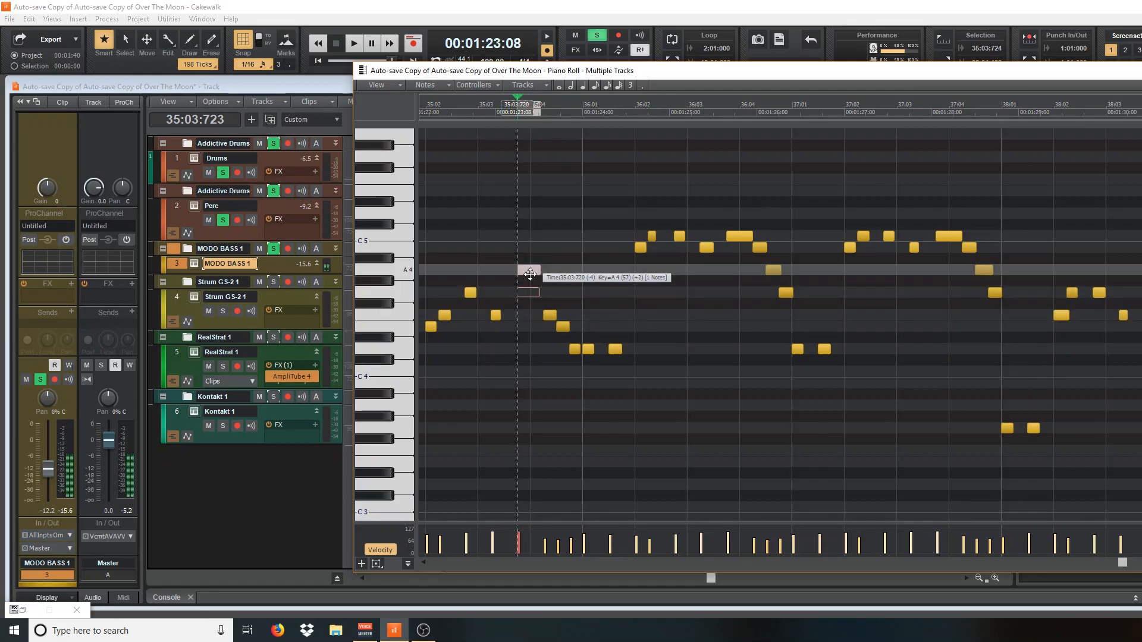
Insert an A4 bass note at 35:03:720, then play the full arrangement
click(353, 43)
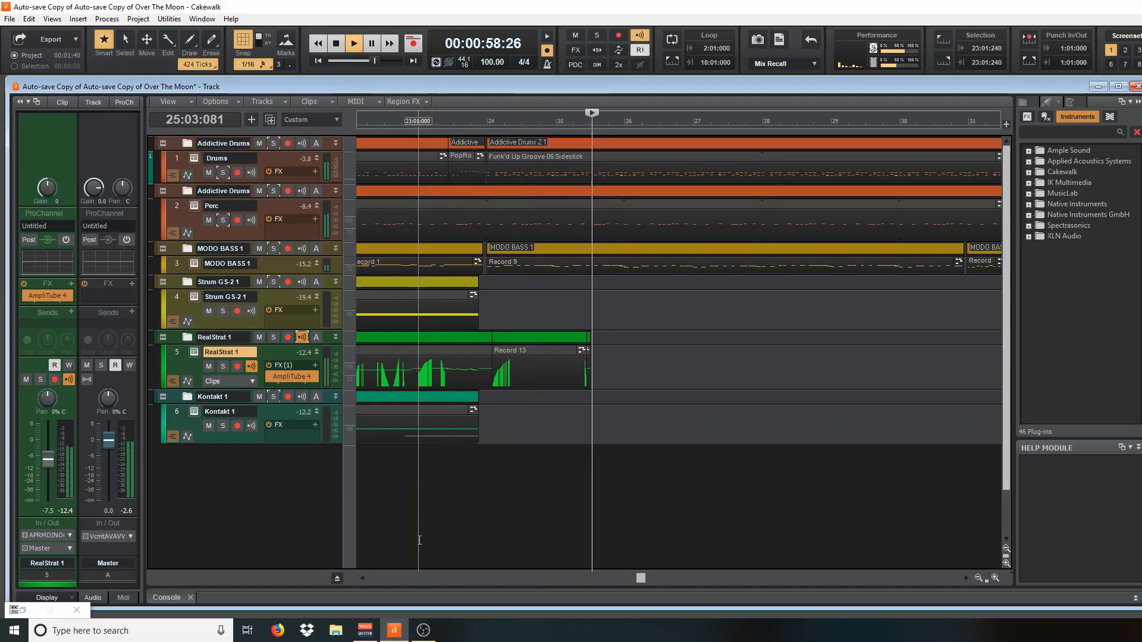
Play the whole song past bar 32, stopping around bar 41
click(353, 42)
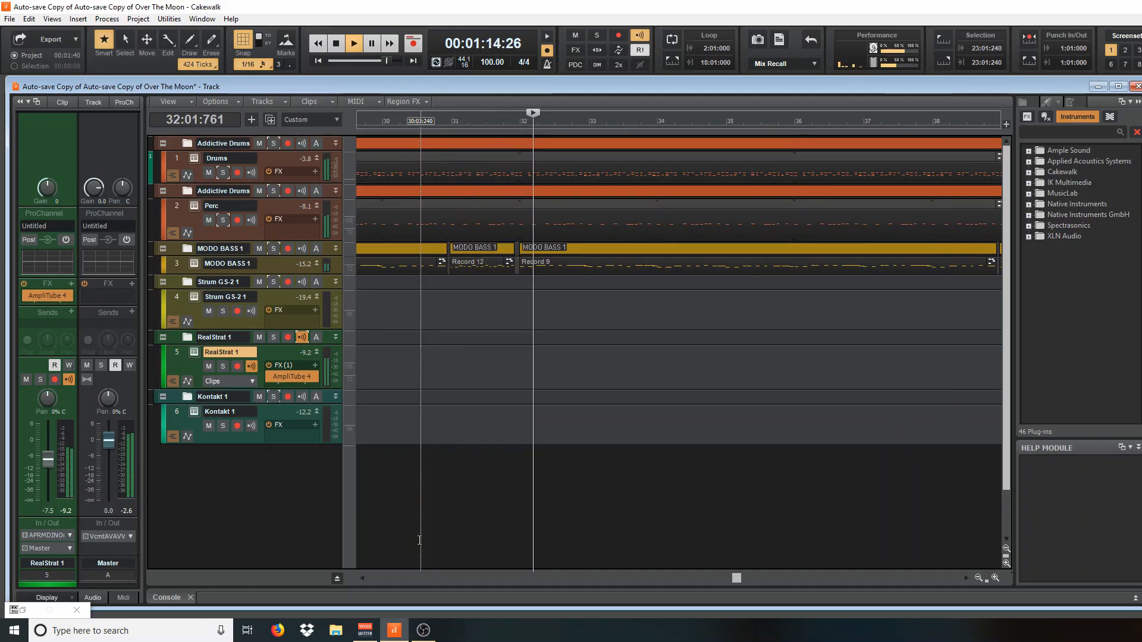
click(393, 630)
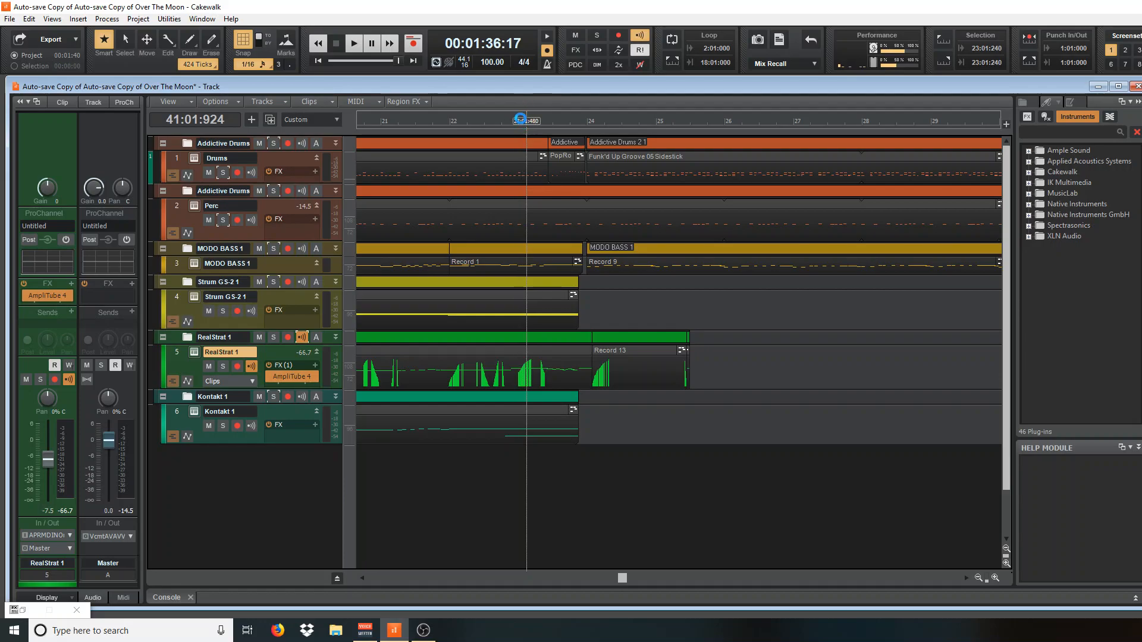
Stop playback and move the song position back near bar 23
click(353, 43)
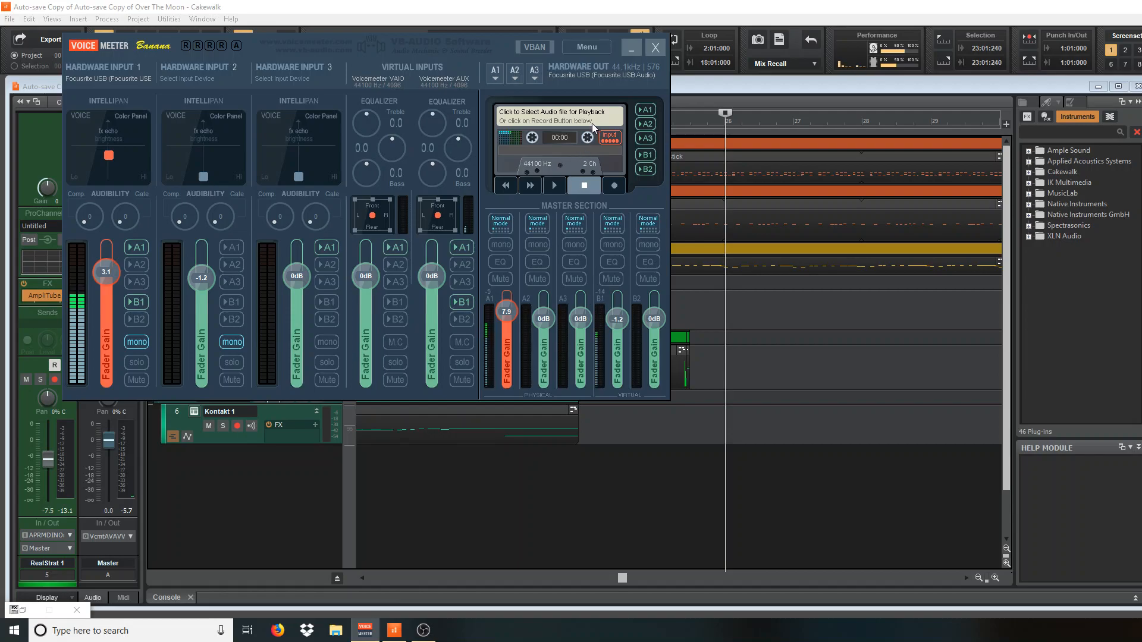
Bring up VoiceMeeter Banana to check the Focusrite USB output at 44.1 kHz
click(585, 46)
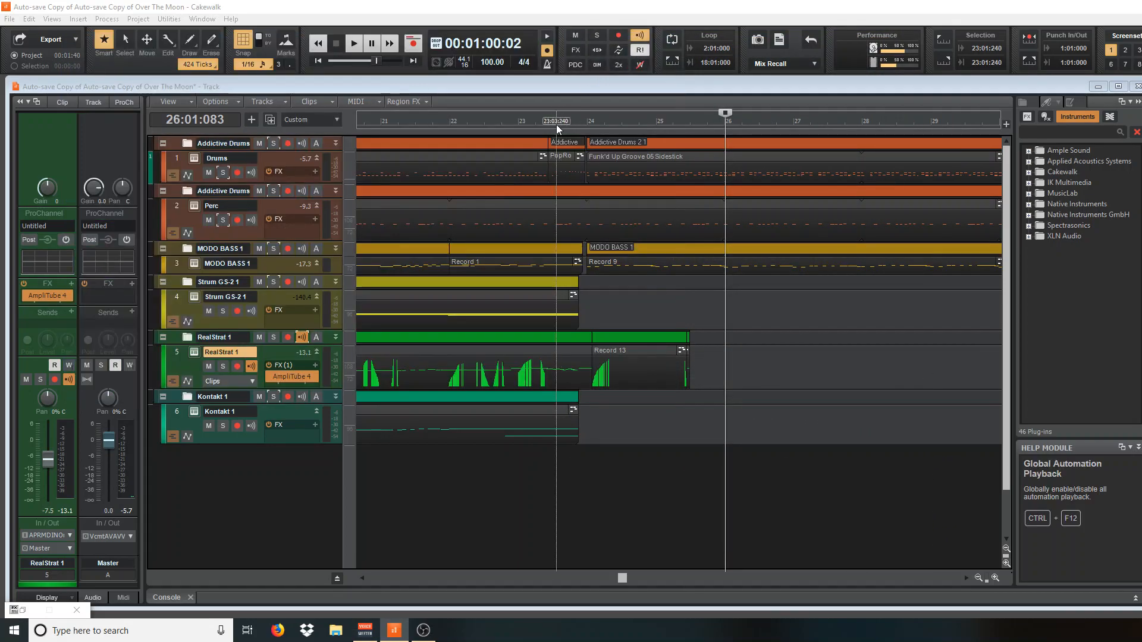
Set Cakewalk's Now time to bar 23 on the time ruler
click(558, 120)
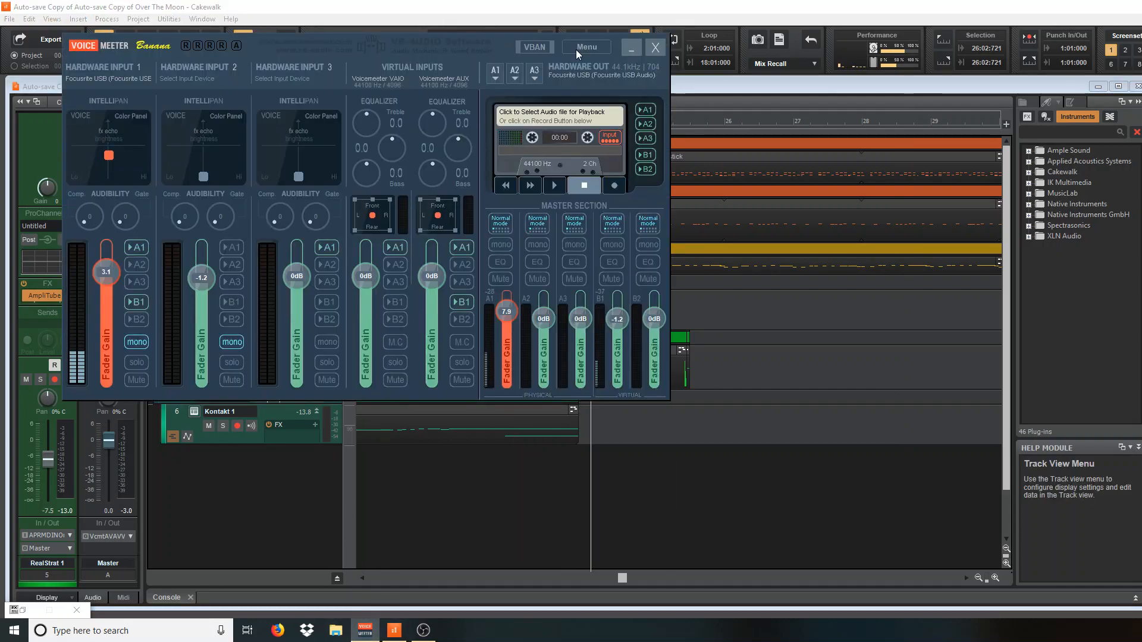
Confirm VoiceMeeter's MME buffering reads 1024, then close the System Settings window
click(584, 46)
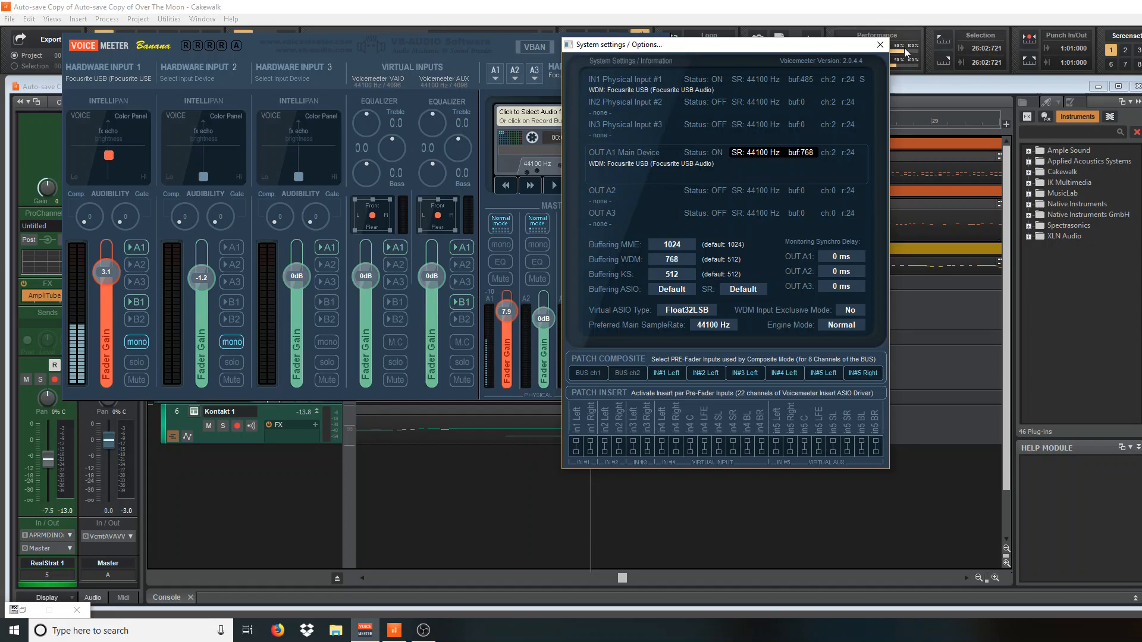
click(878, 45)
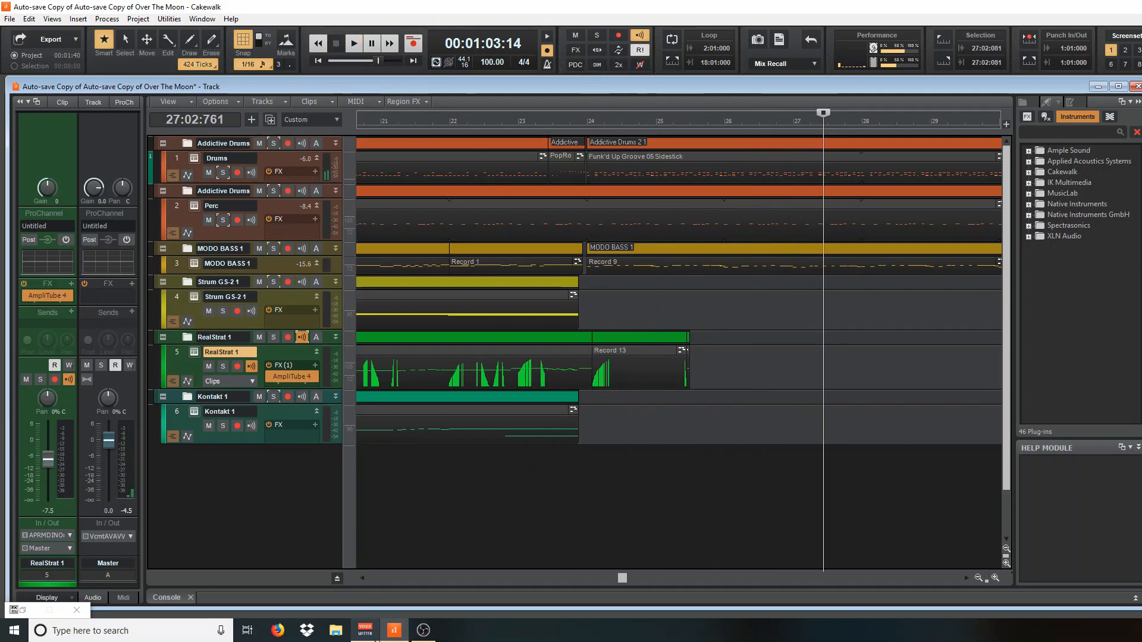
Set the Now time to bar 26 and start playing the song
click(583, 120)
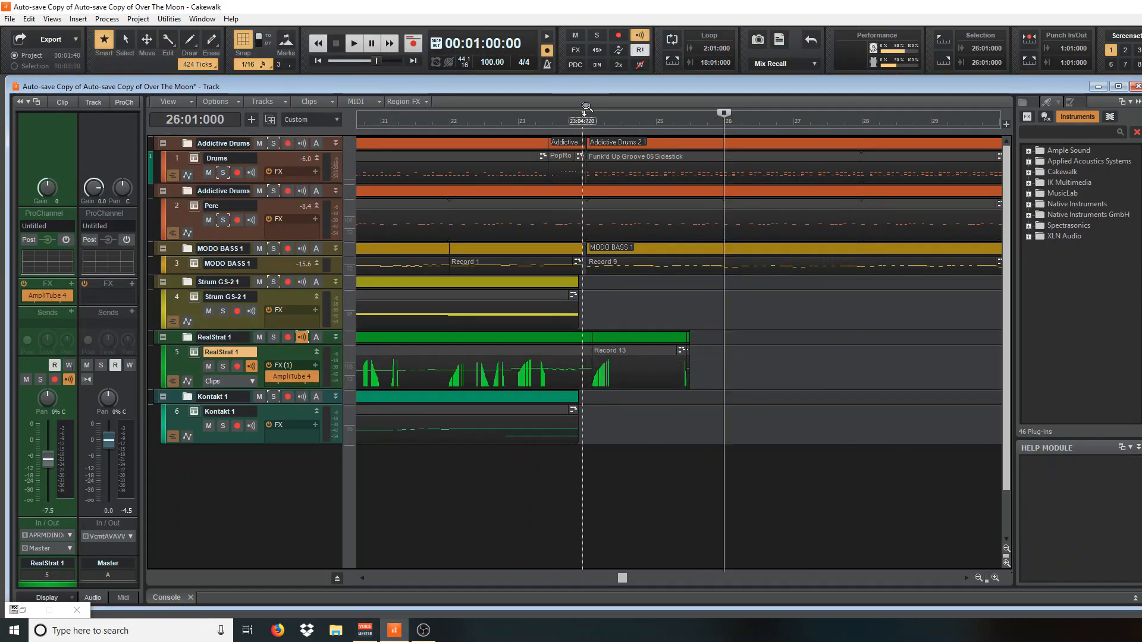
click(353, 43)
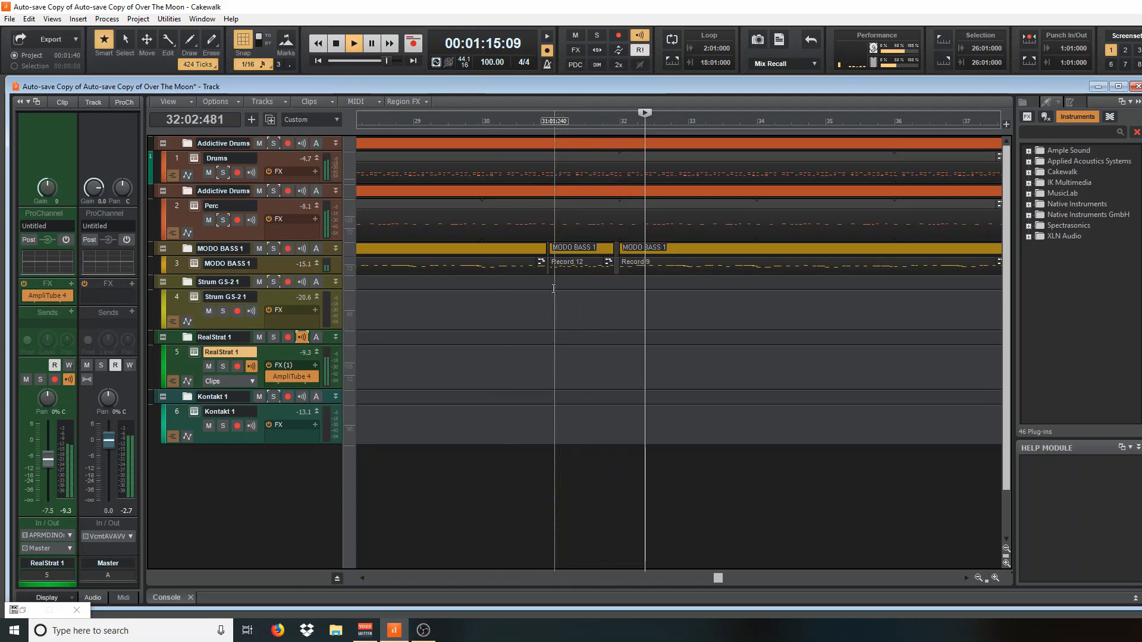
After playback reaches the clip ends, restart the song from an earlier bar
click(336, 44)
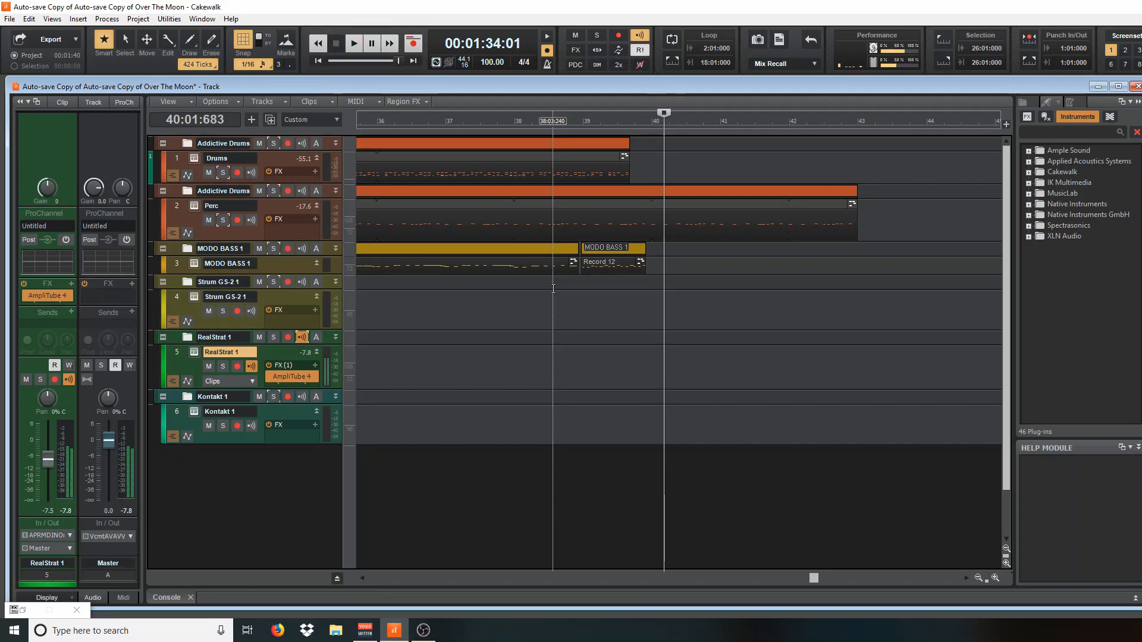
click(353, 43)
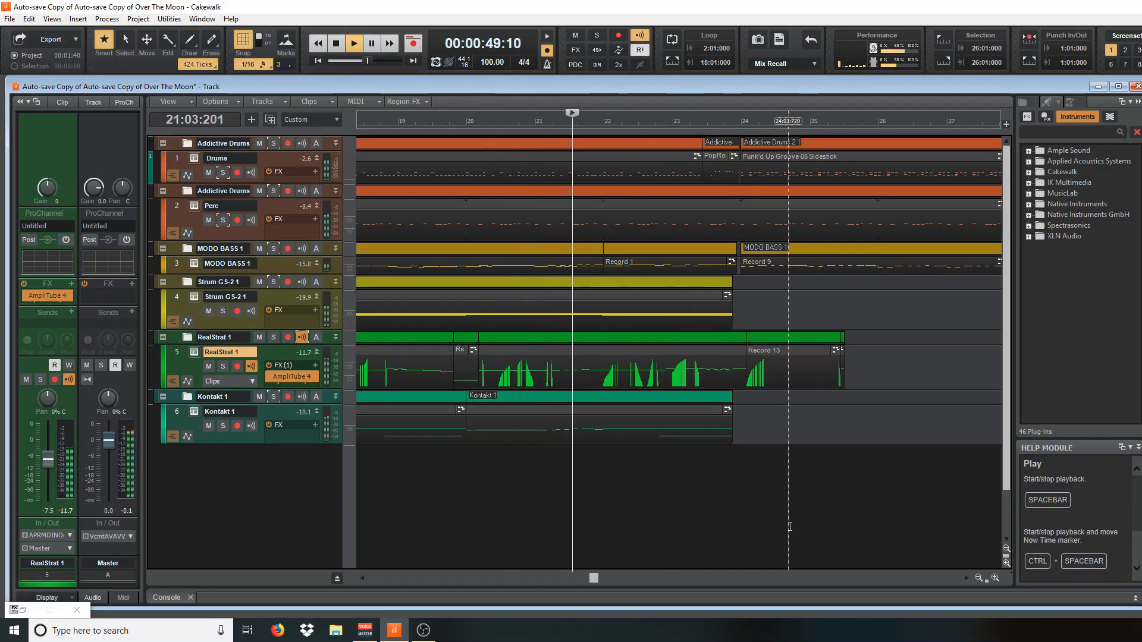
Arm the RealStrat 1 guitar track folder for recording while playback continues
click(288, 336)
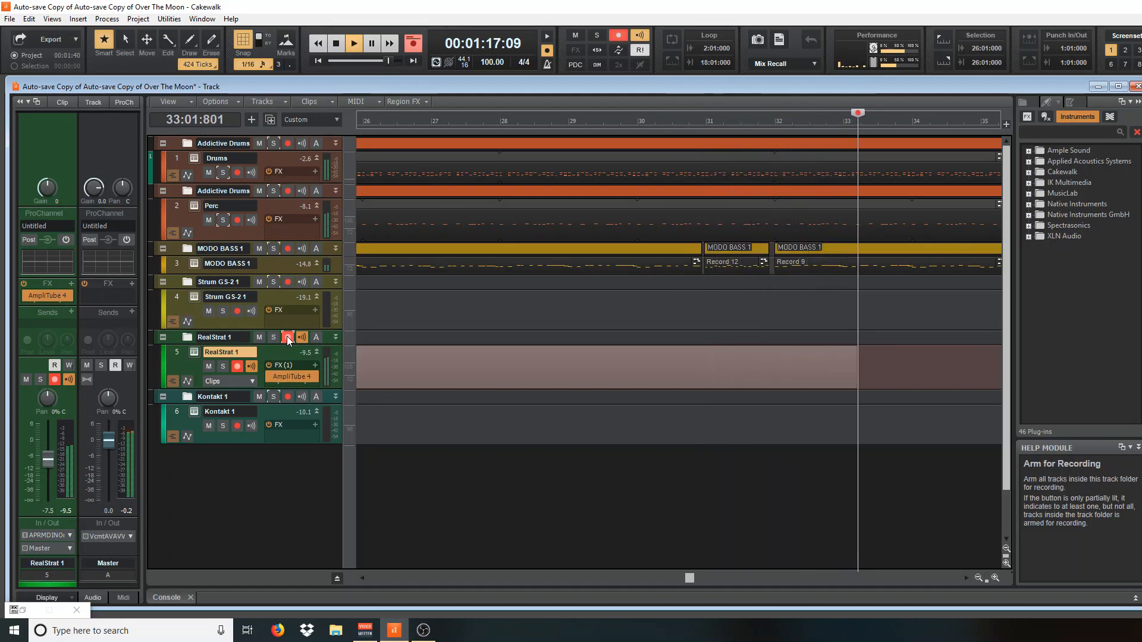